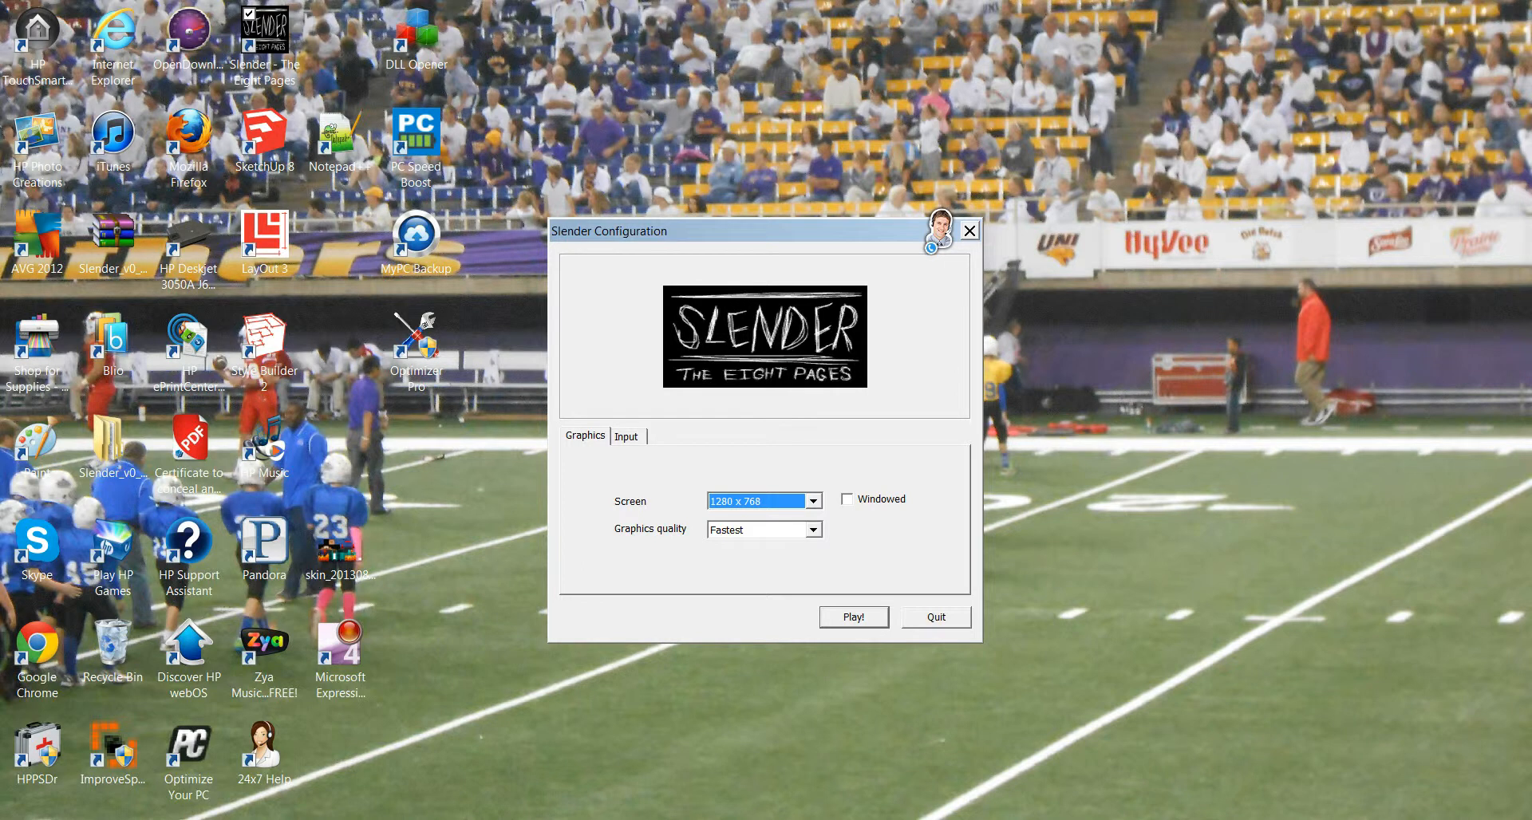
Launch Slender from the configuration dialog at 1280x768 and load the main menu
click(854, 617)
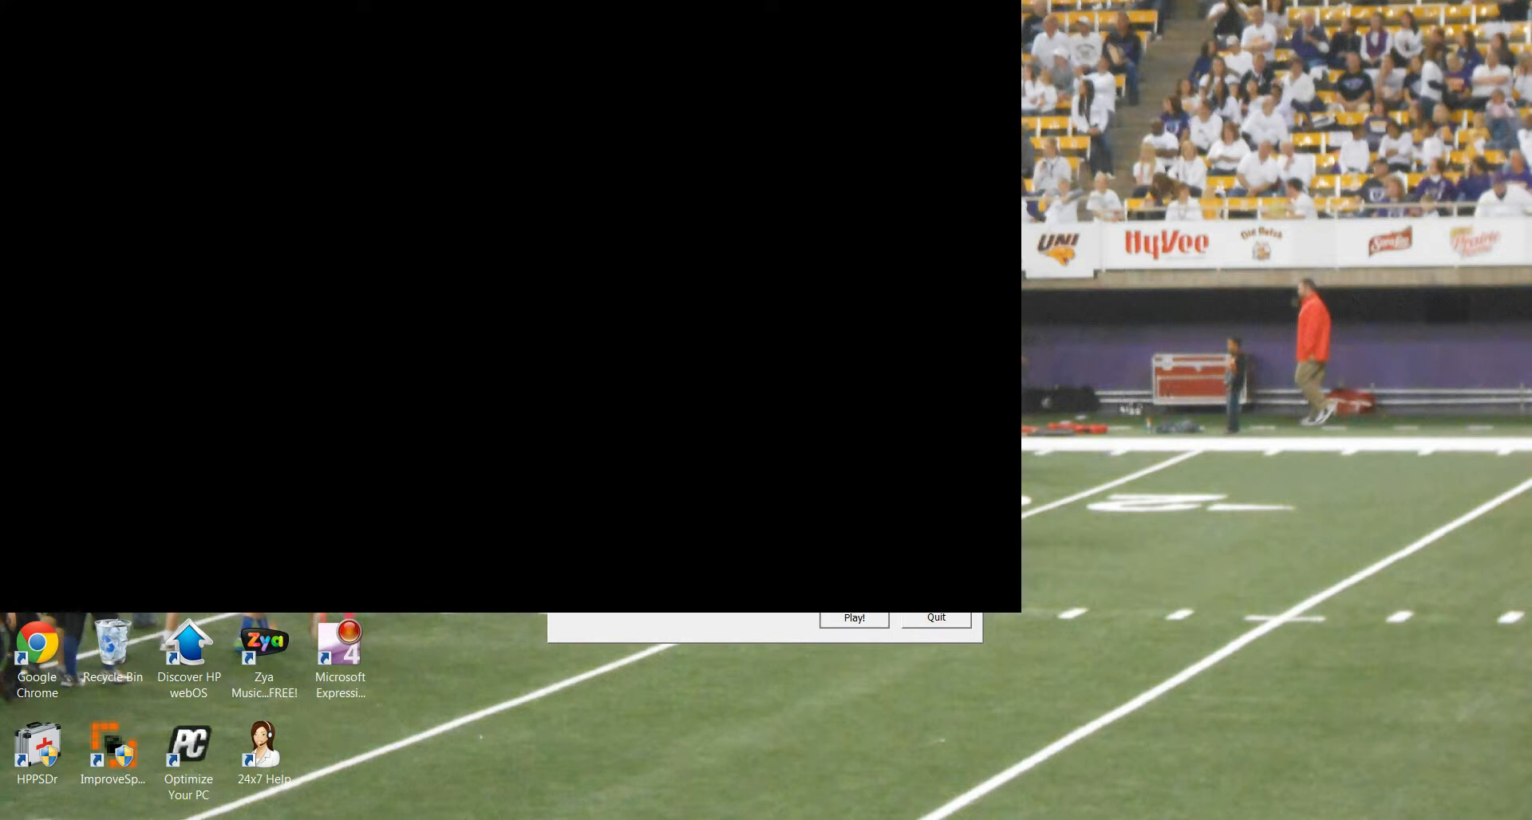
click(854, 618)
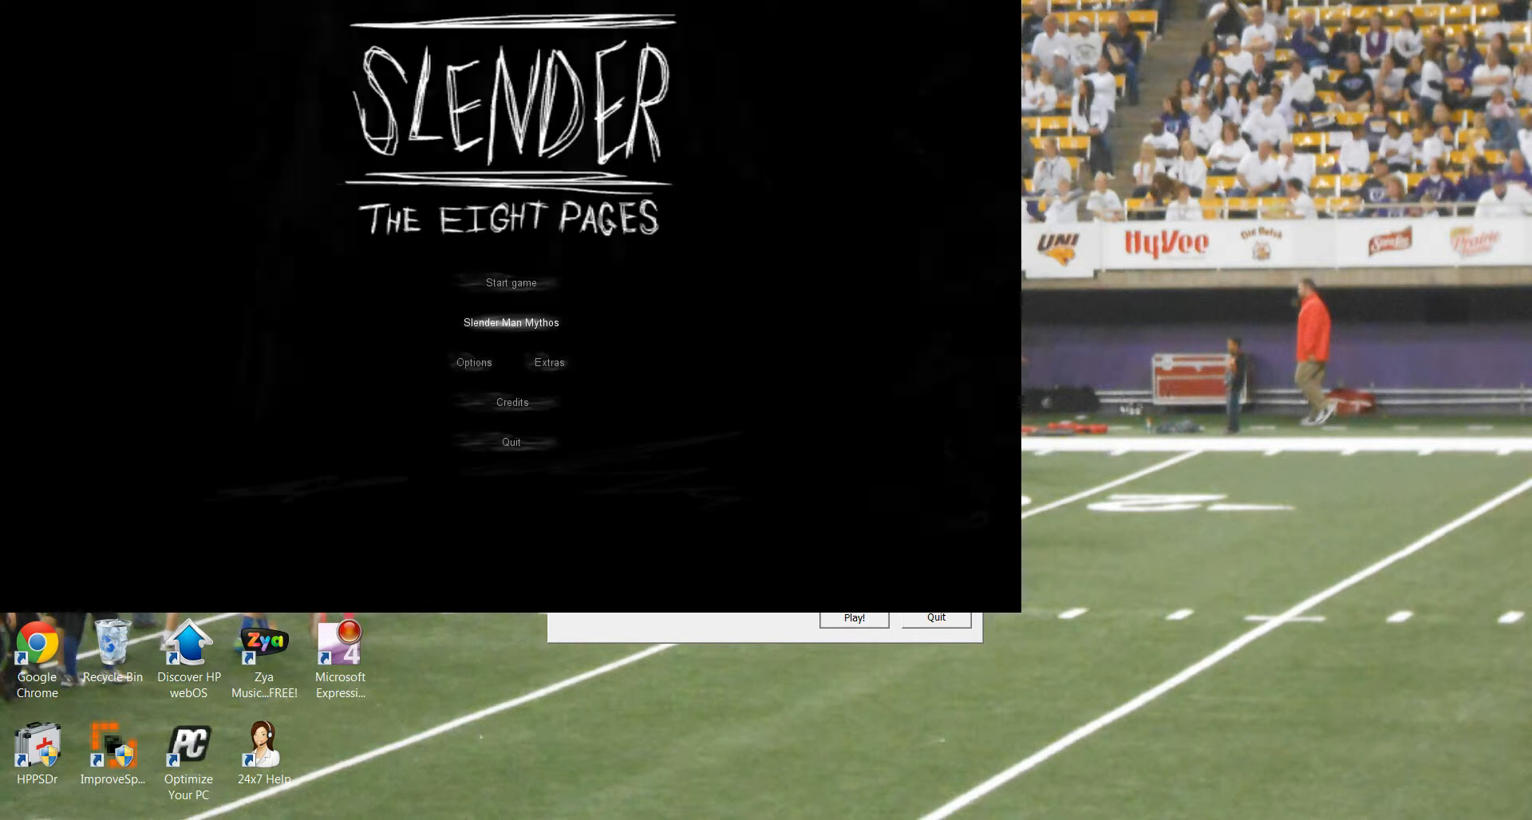